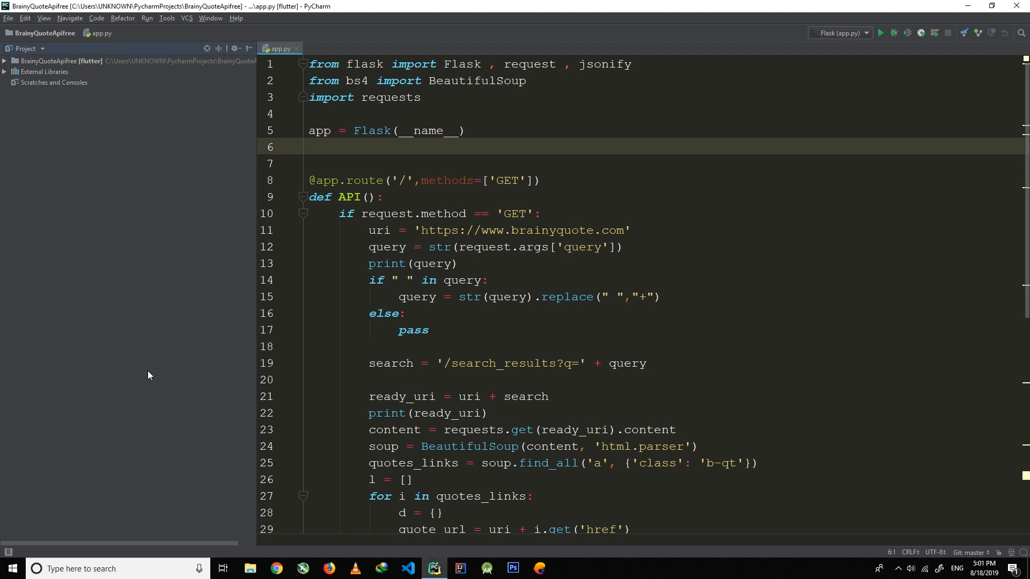
{"action": "mouse_move", "coordinate": [305, 556]}
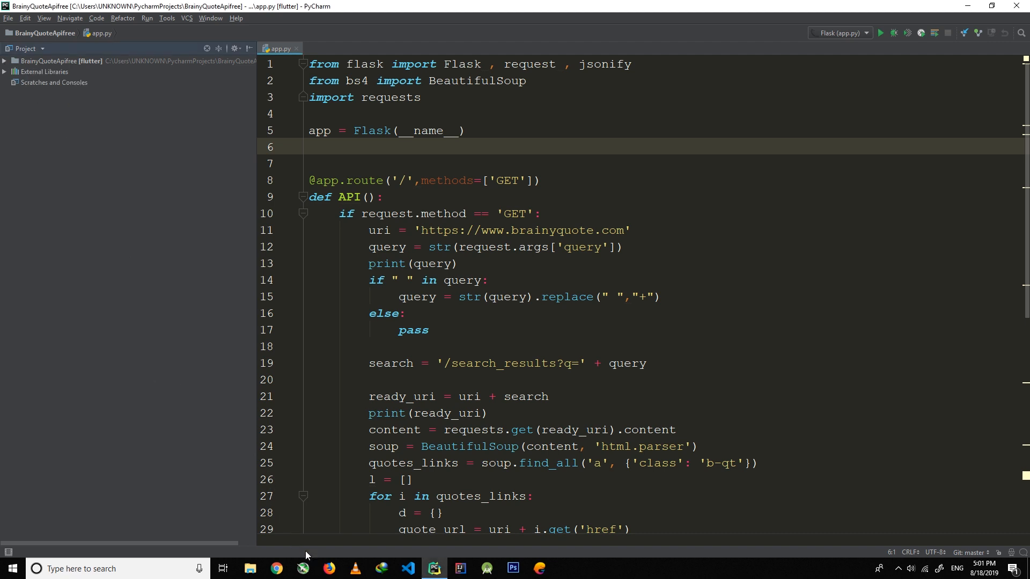
Show the Version Control page of PyCharm's settings via File > Settings.
{"action": "left_click", "coordinate": [9, 17]}
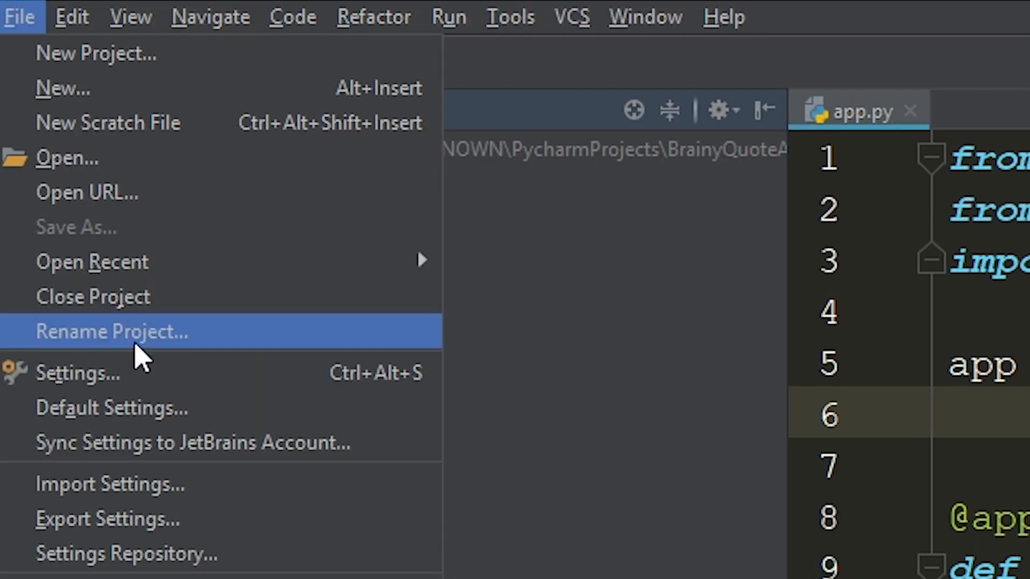
{"action": "left_click", "coordinate": [77, 373]}
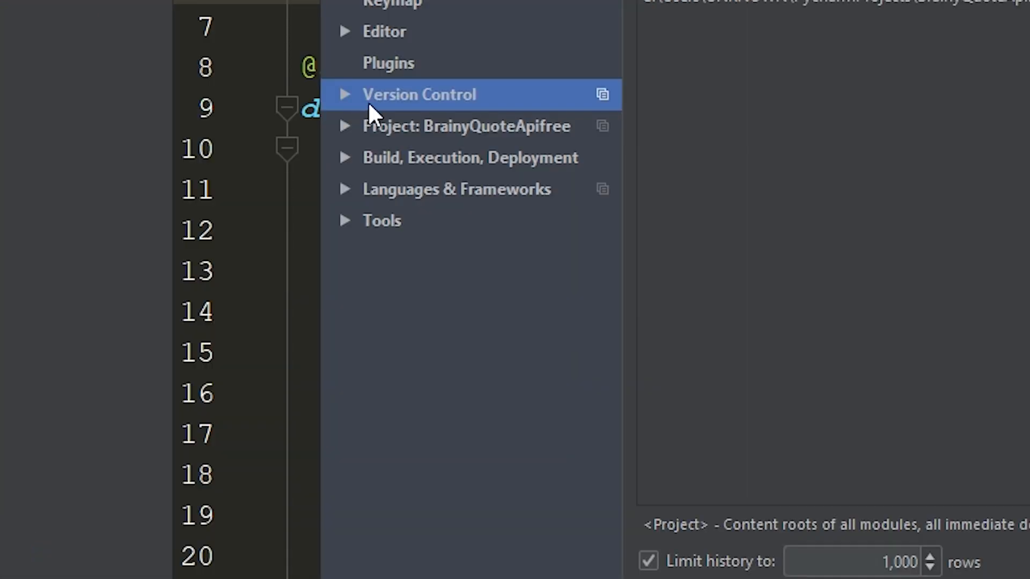
{"action": "left_click", "coordinate": [344, 93]}
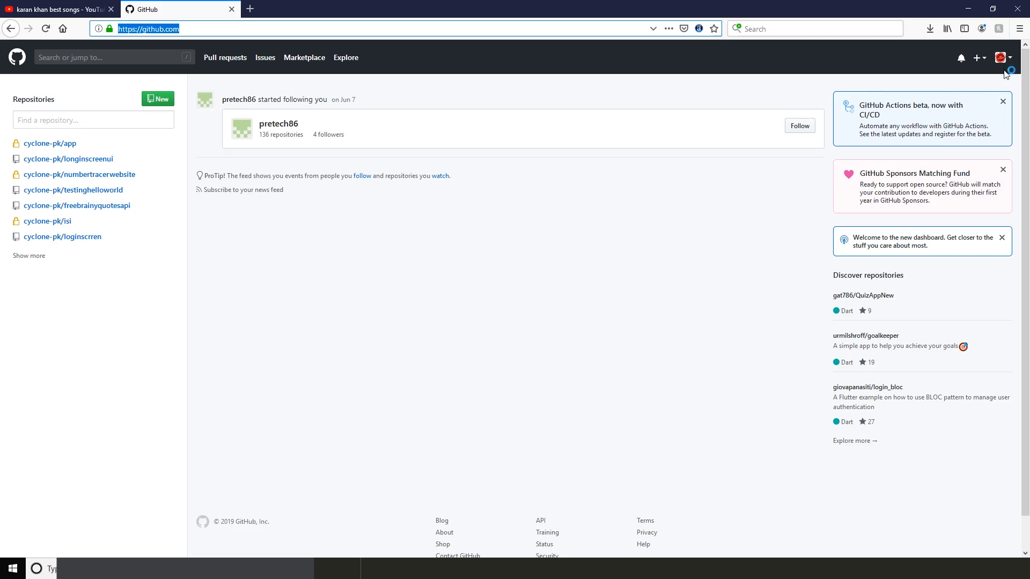
Go from the avatar menu to GitHub account Settings and Developer settings.
{"action": "left_click", "coordinate": [1001, 58]}
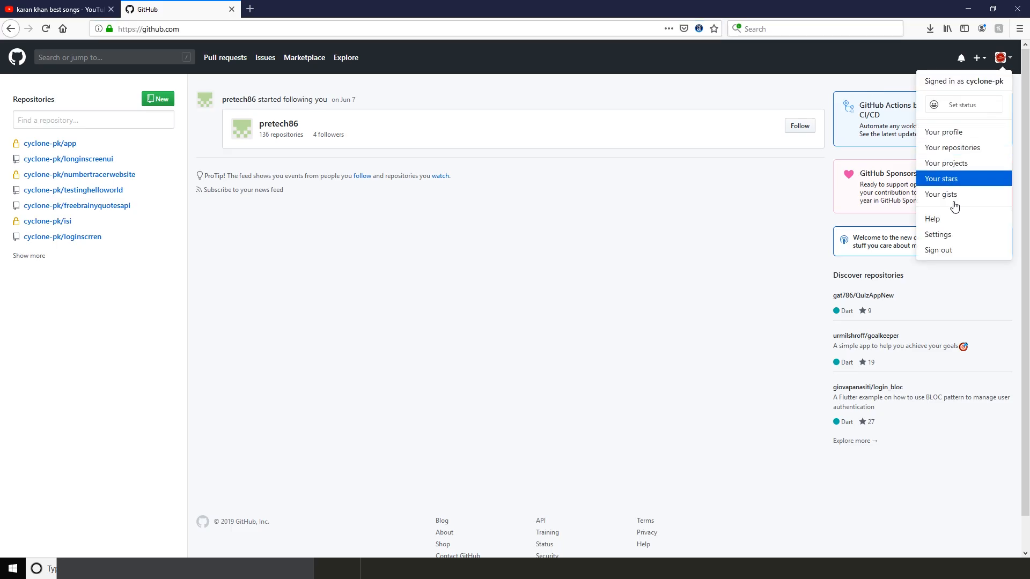
{"action": "left_click", "coordinate": [943, 131]}
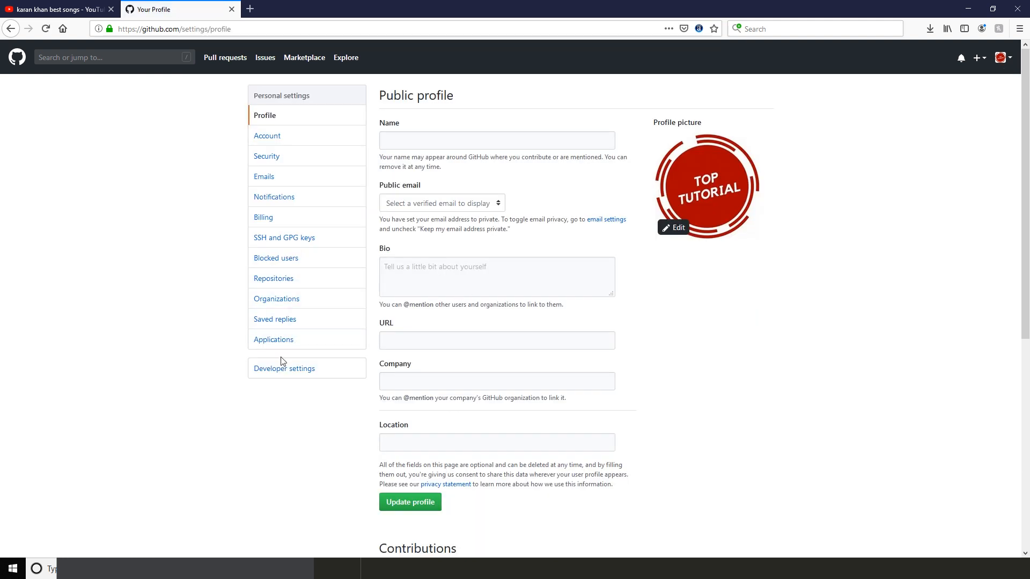
{"action": "left_click", "coordinate": [283, 368]}
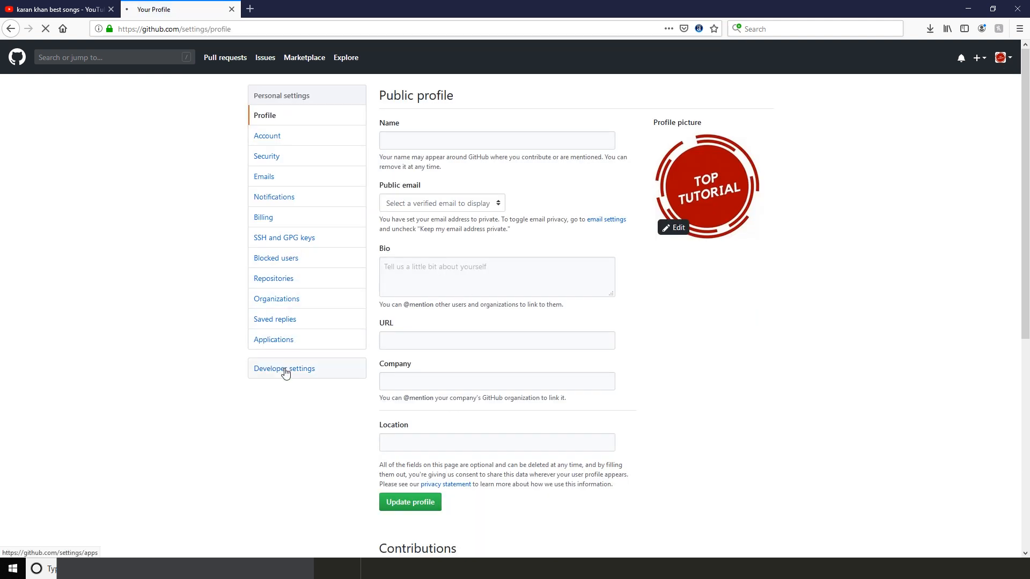
{"action": "left_click", "coordinate": [283, 368]}
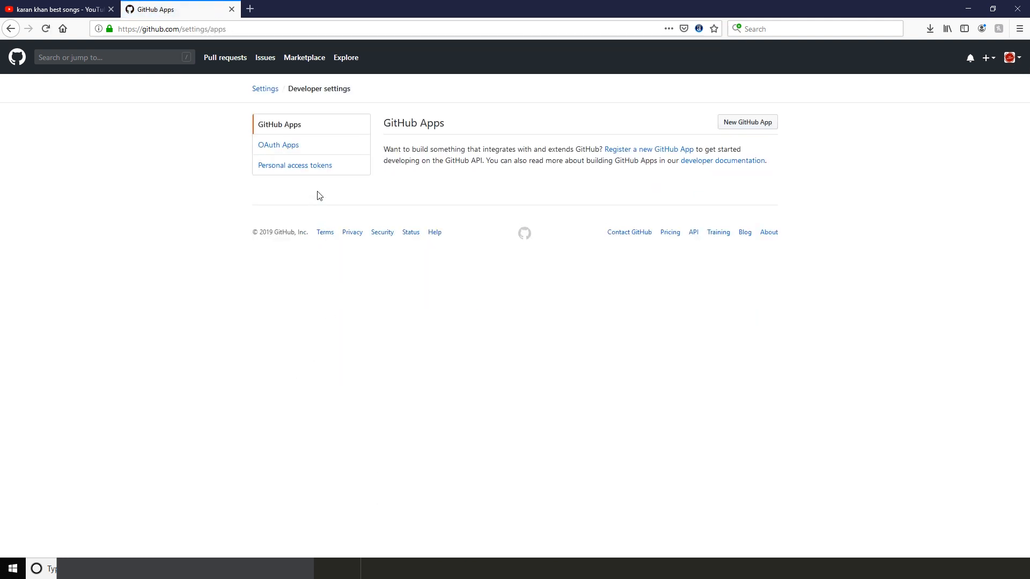
List Personal access tokens and start Generate new token.
{"action": "left_click", "coordinate": [295, 165]}
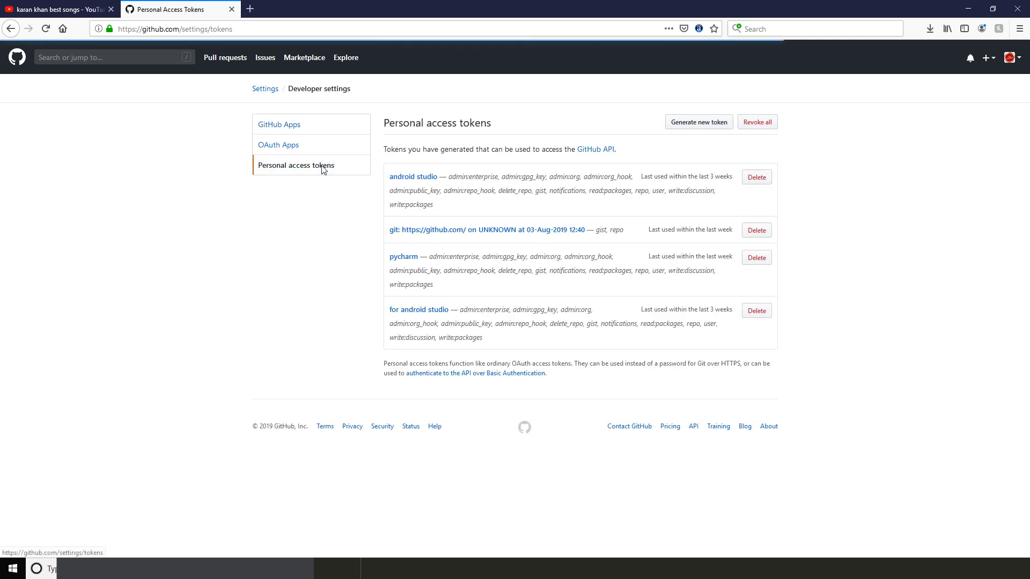
{"action": "left_click", "coordinate": [698, 122]}
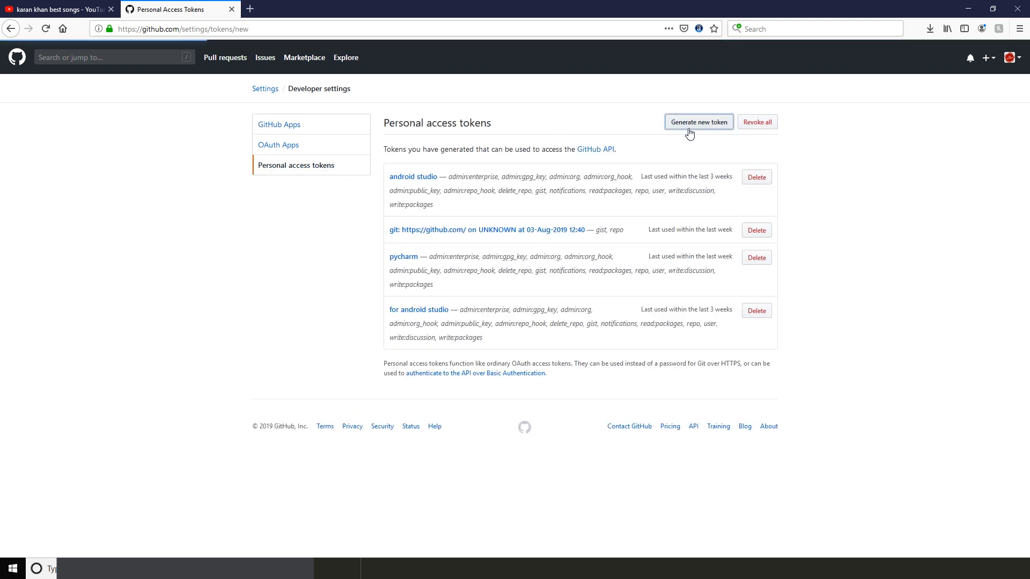
{"action": "left_click", "coordinate": [699, 121]}
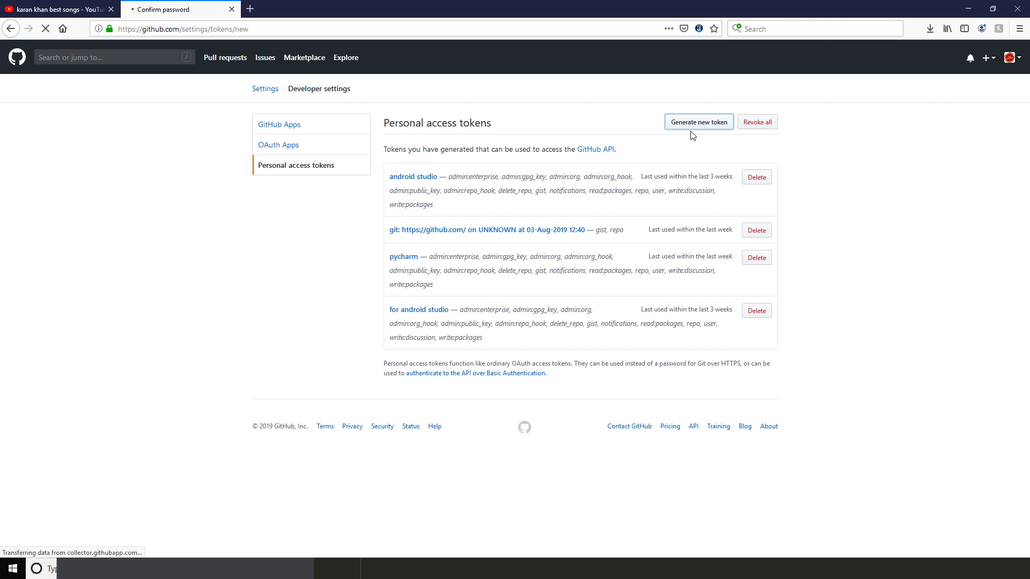
{"action": "left_click", "coordinate": [698, 122]}
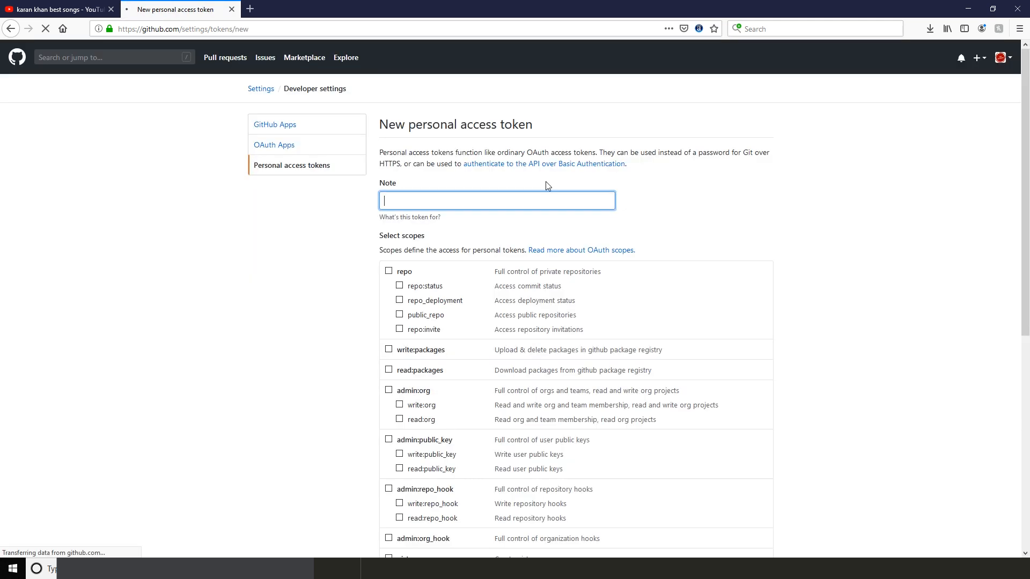
Grant full repo and admin:gpg_key scopes and generate the token.
{"action": "left_click", "coordinate": [389, 271]}
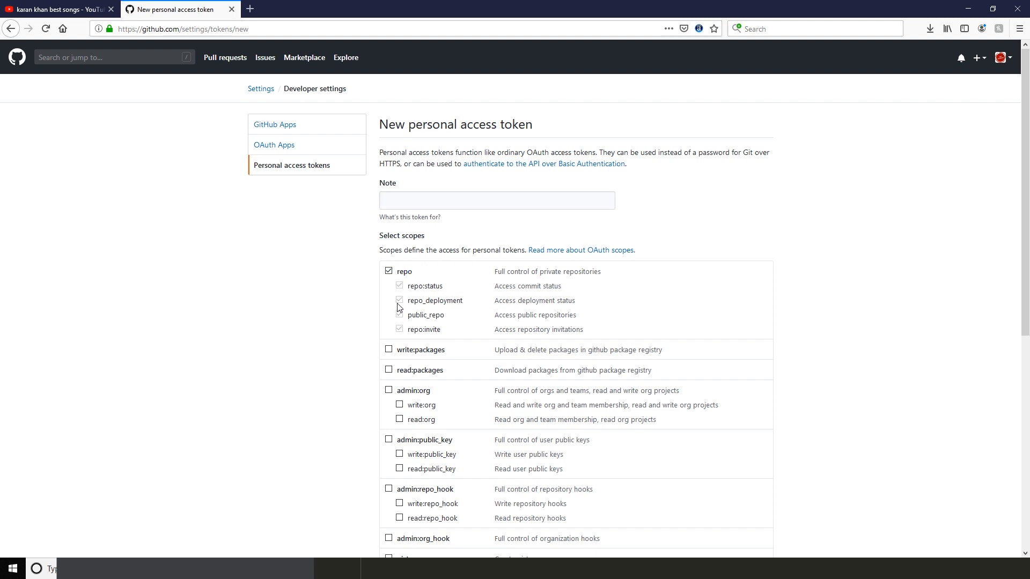
{"action": "scroll", "scroll_direction": "down", "scroll_amount": 3}
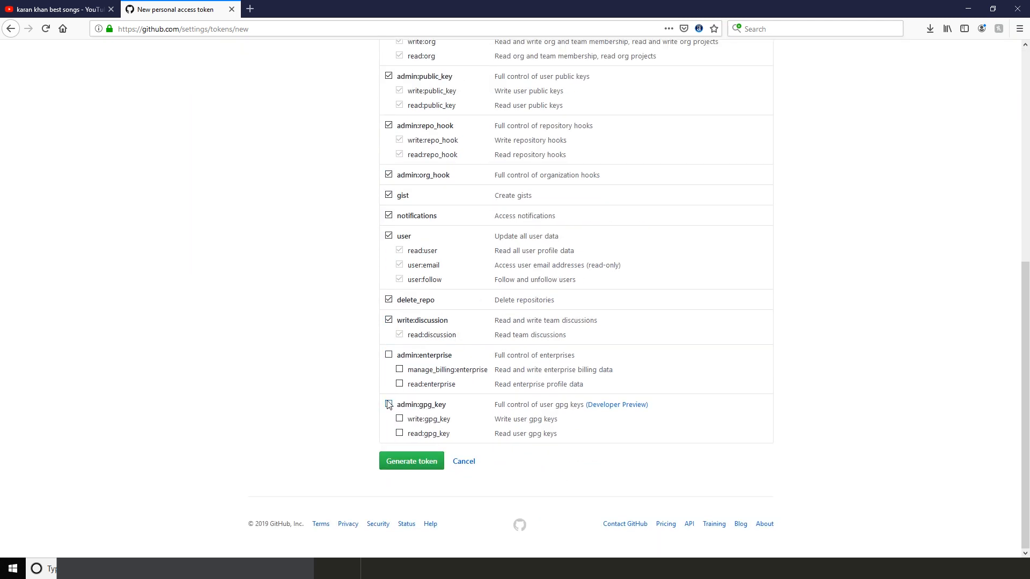
{"action": "left_click", "coordinate": [495, 200]}
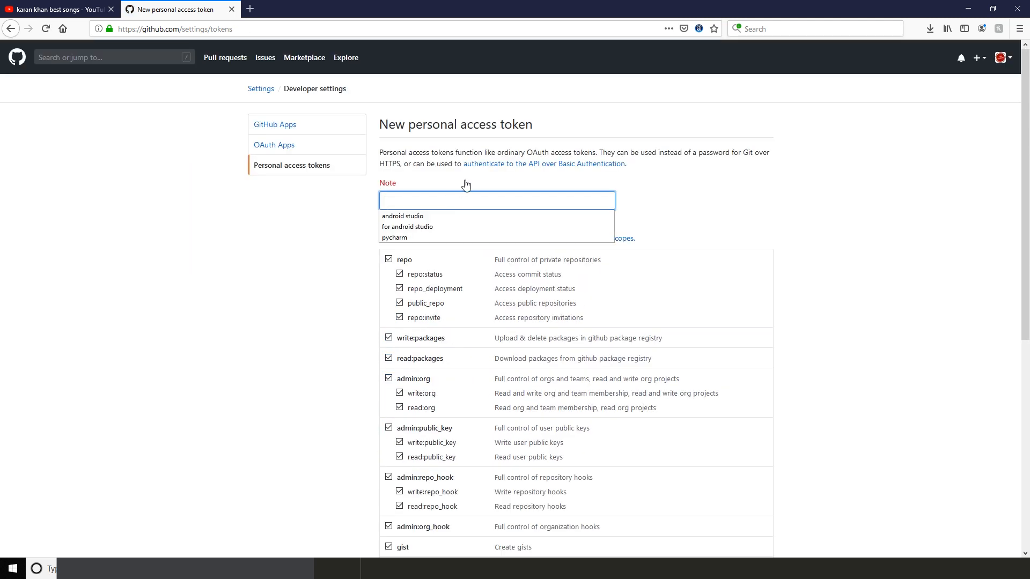
{"action": "scroll", "scroll_direction": "down", "scroll_amount": 3}
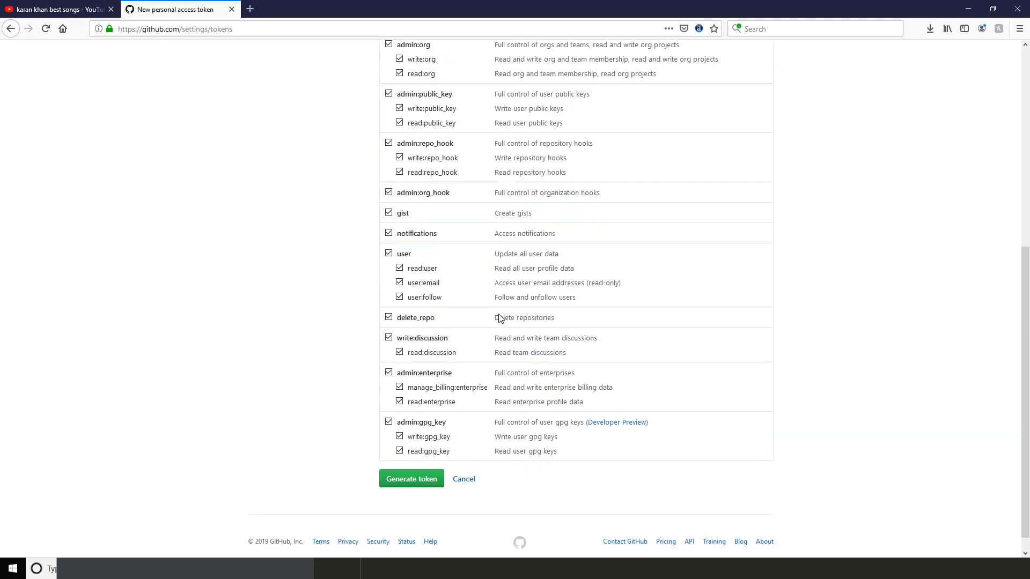
{"action": "left_click", "coordinate": [411, 478]}
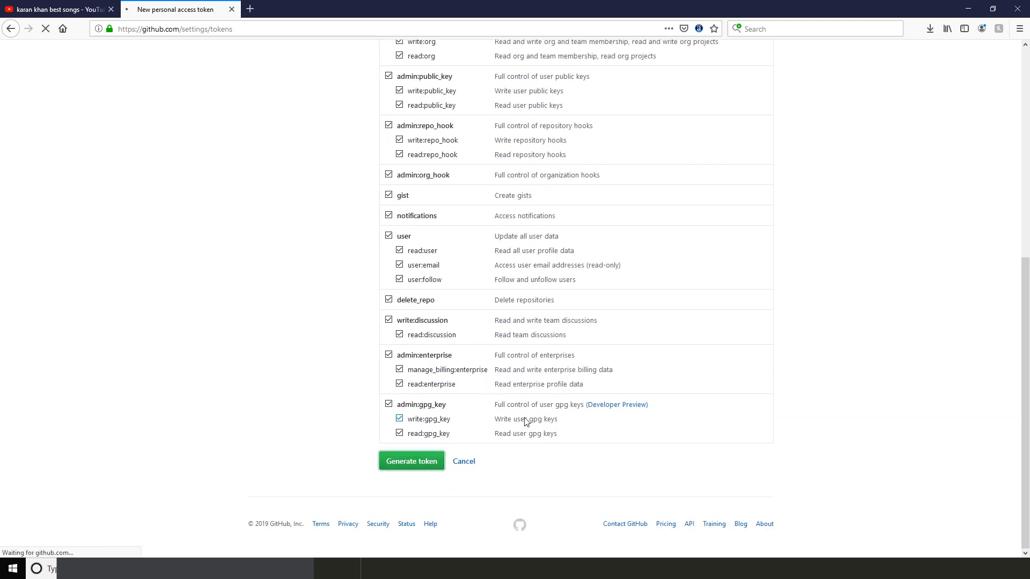
{"action": "left_click", "coordinate": [411, 460]}
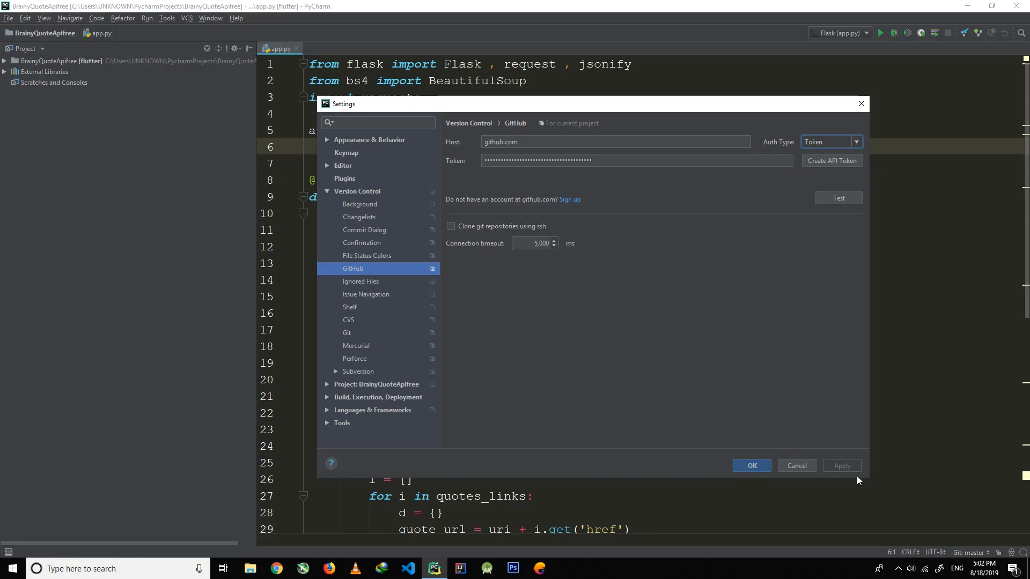
Save the generated token in PyCharm's GitHub Token settings with OK.
{"action": "left_click", "coordinate": [795, 465]}
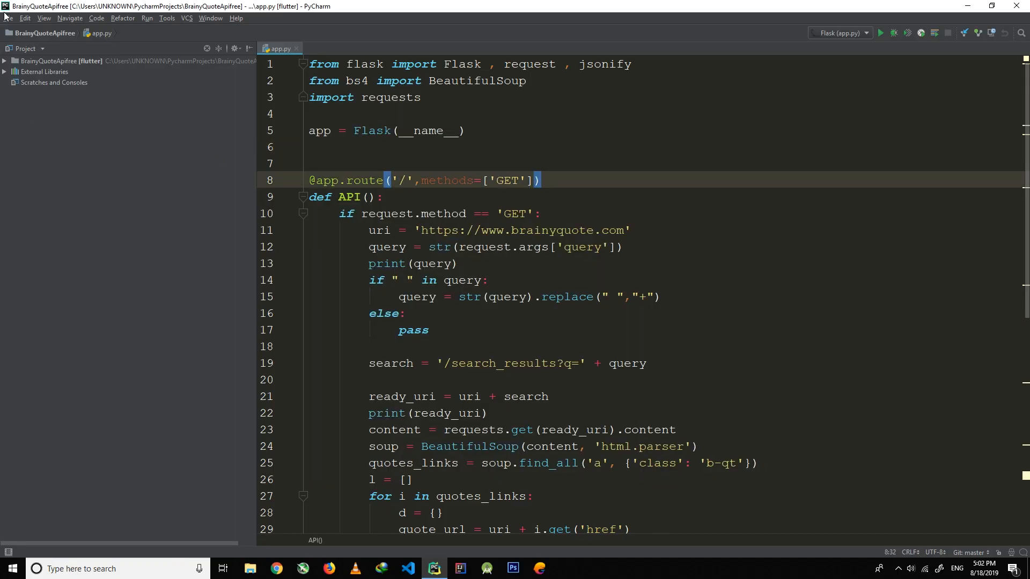
Create a new Flask project in the untitled1 folder, typing 'test' for the location.
{"action": "left_click", "coordinate": [8, 18]}
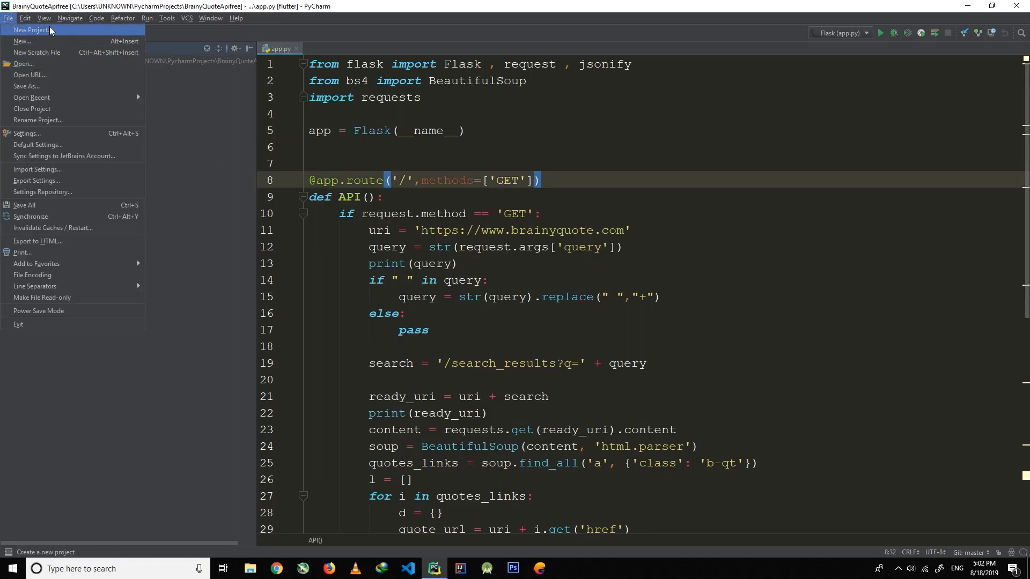
{"action": "left_click", "coordinate": [30, 29]}
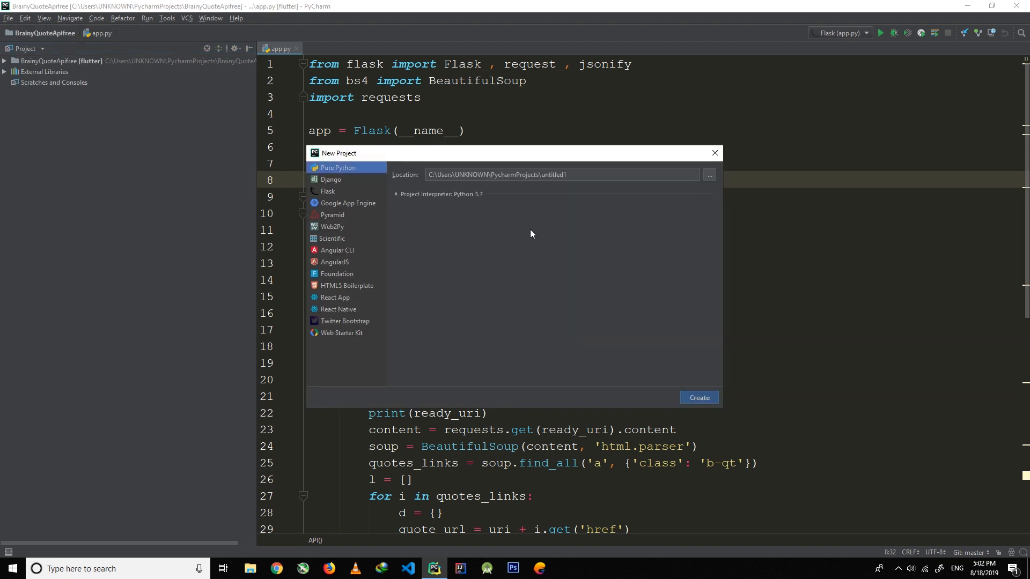
{"action": "left_click", "coordinate": [561, 173]}
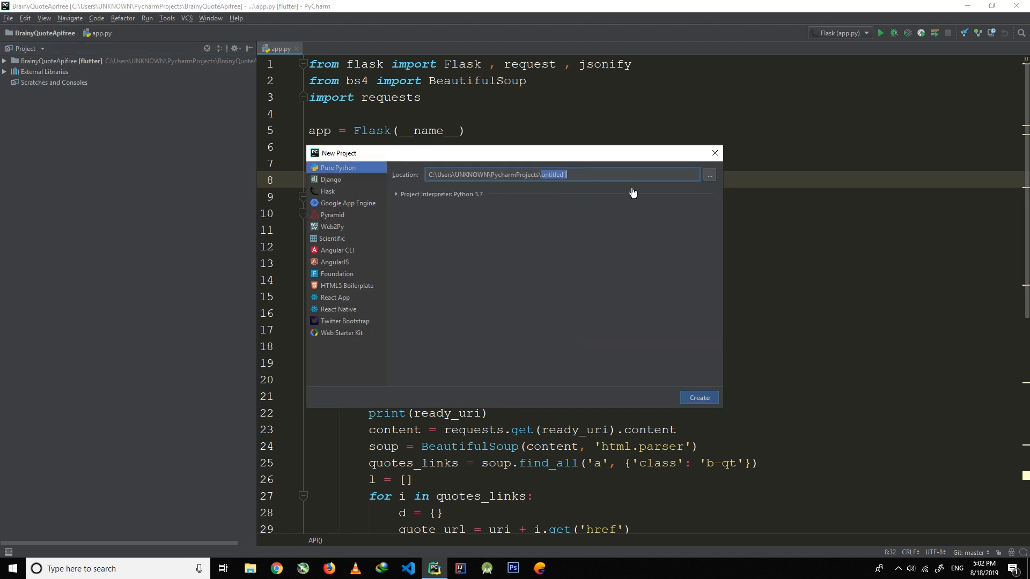
{"action": "type", "text": "test"}
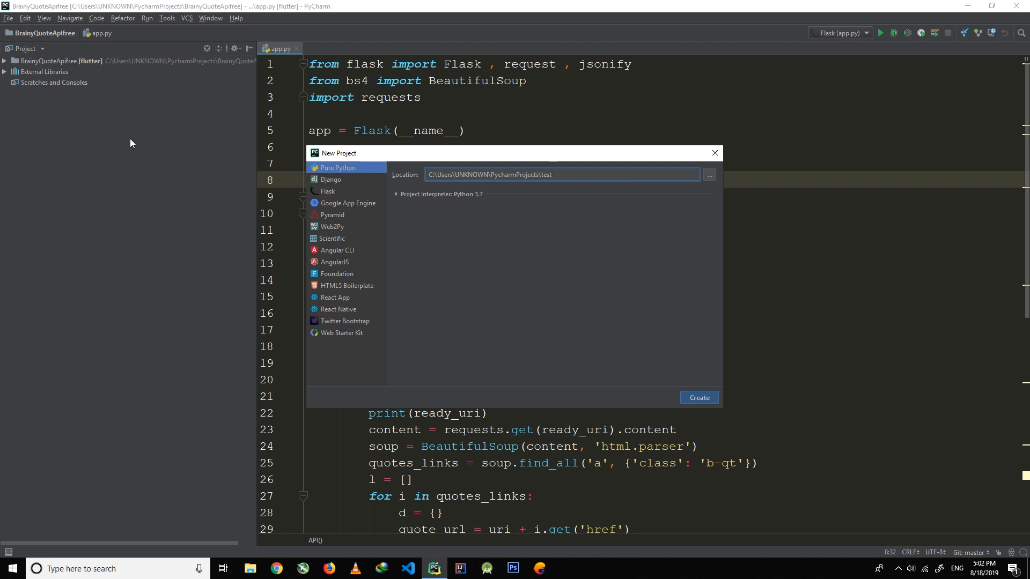
{"action": "left_click", "coordinate": [327, 191]}
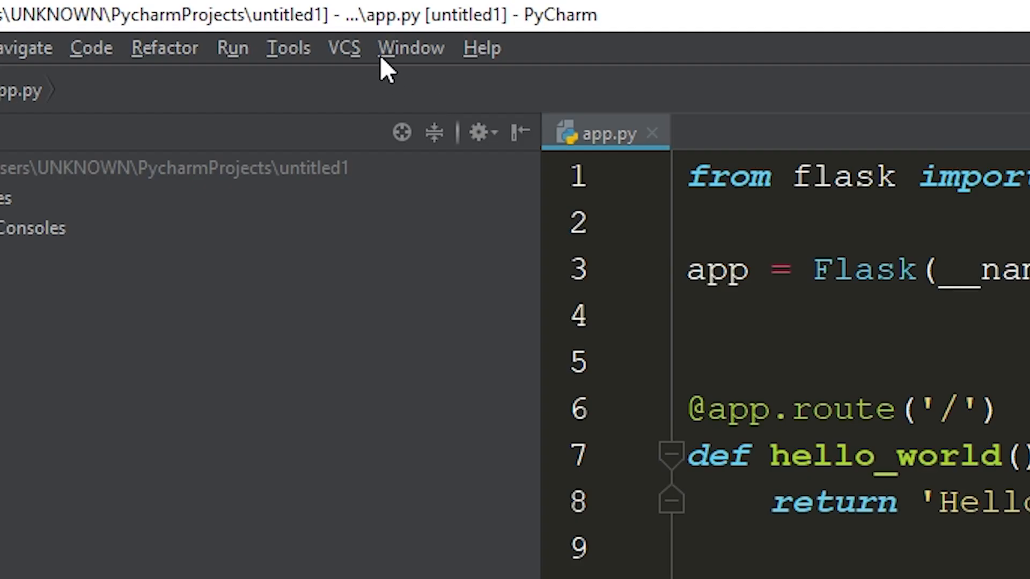
Create a local Git repository for untitled1 from the VCS menu.
{"action": "left_click", "coordinate": [343, 47]}
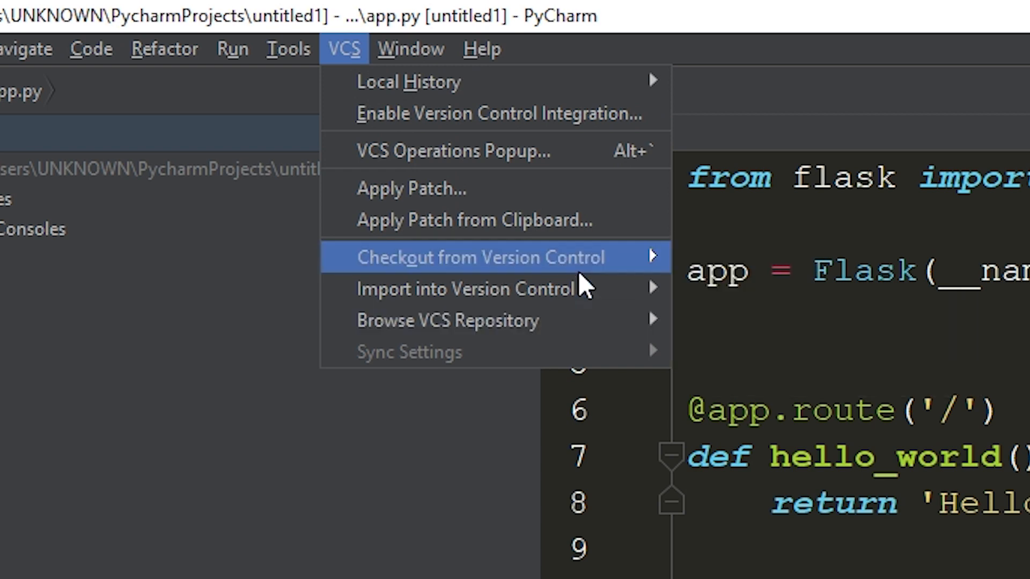
{"action": "mouse_move", "coordinate": [468, 289]}
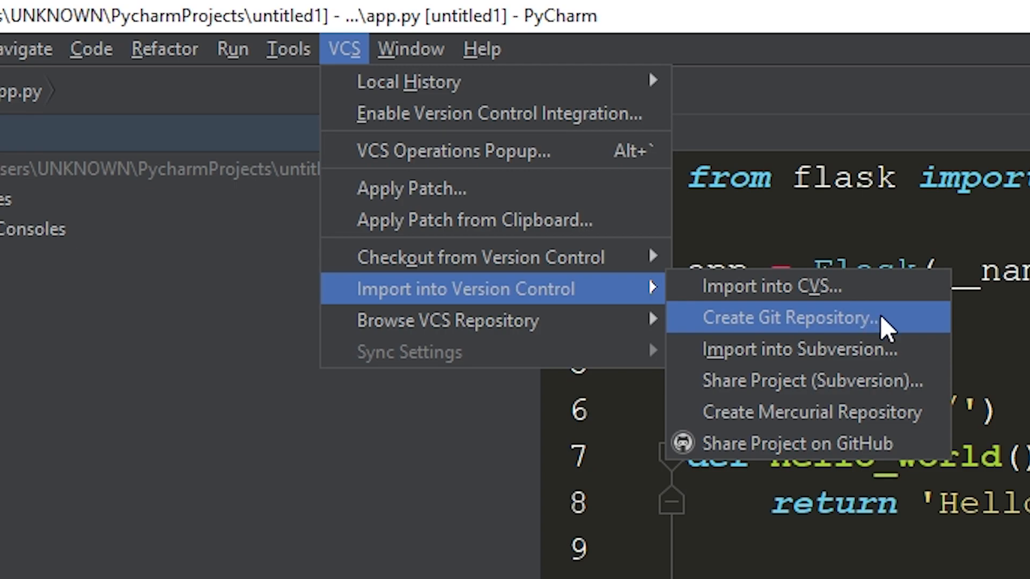
{"action": "left_click", "coordinate": [785, 317]}
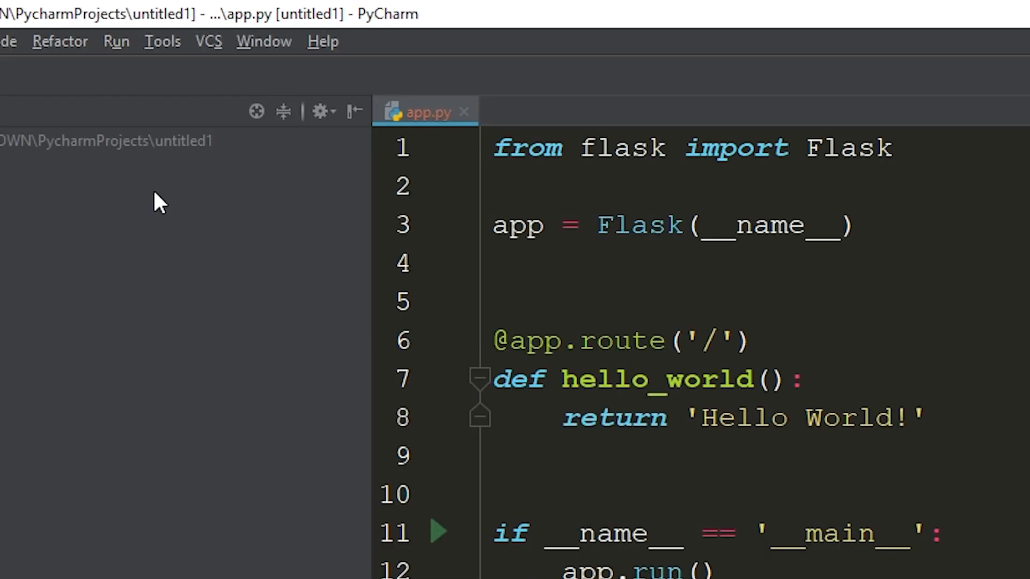
{"action": "left_click", "coordinate": [207, 41]}
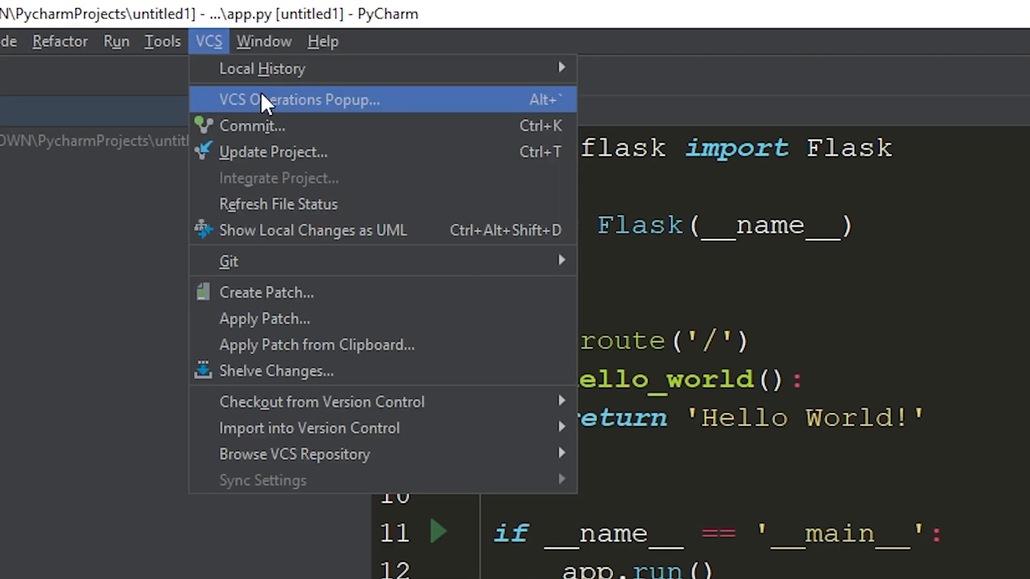
{"action": "mouse_move", "coordinate": [438, 292]}
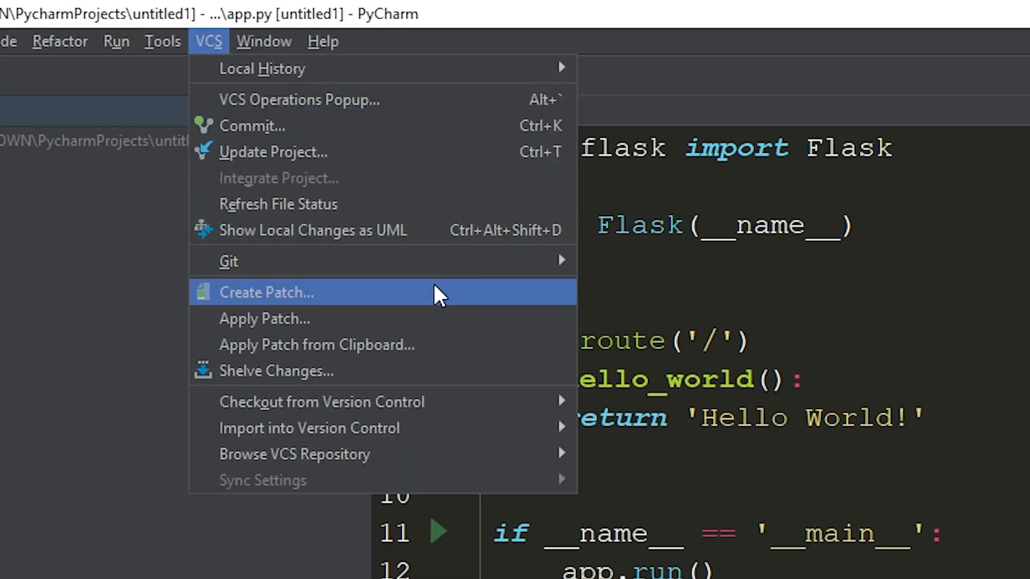
{"action": "mouse_move", "coordinate": [545, 427]}
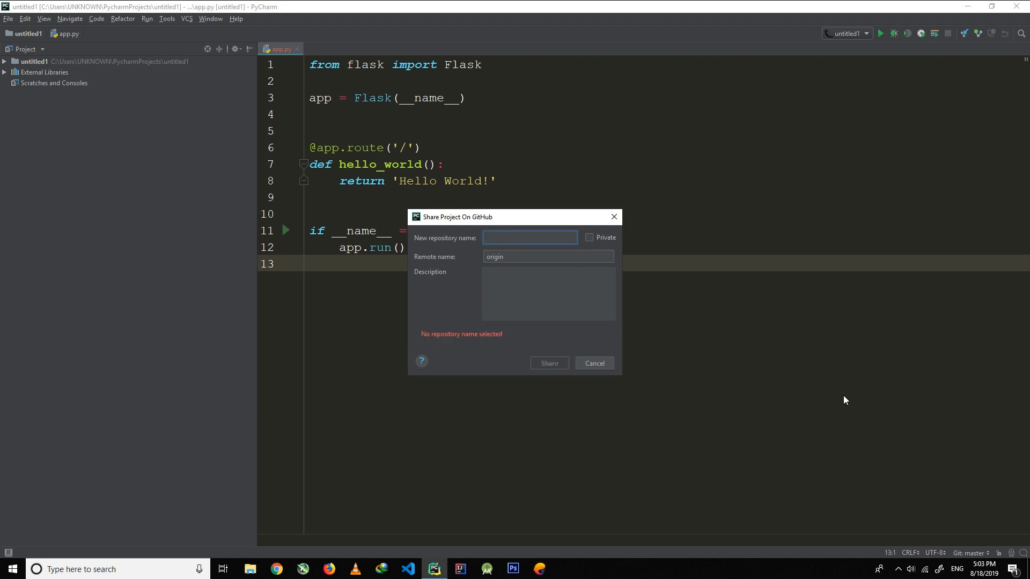
Share on GitHub as 'testinghelloworld' with description 'your description is here'.
{"action": "type", "text": "test"}
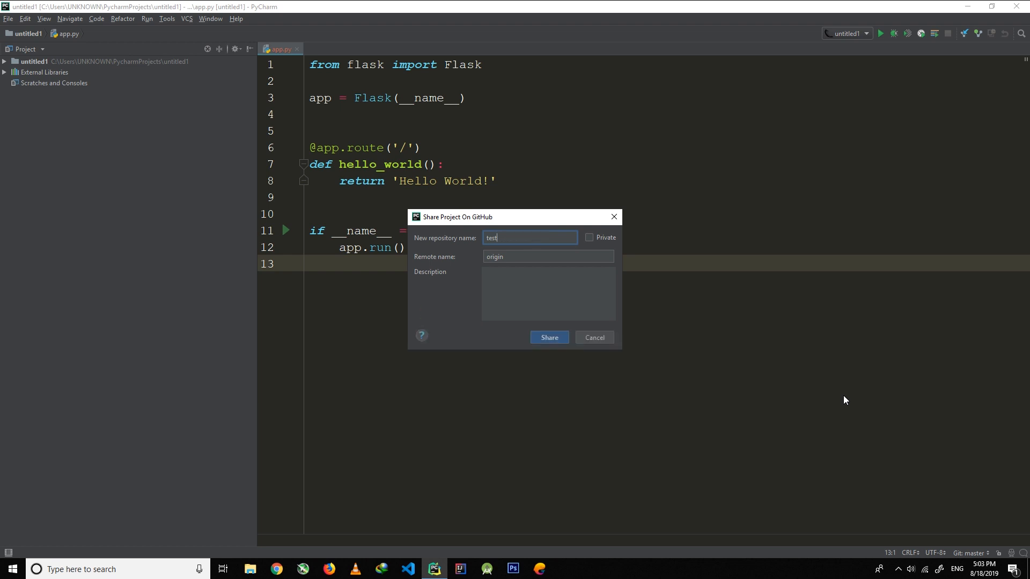
{"action": "type", "text": "inghelloworld"}
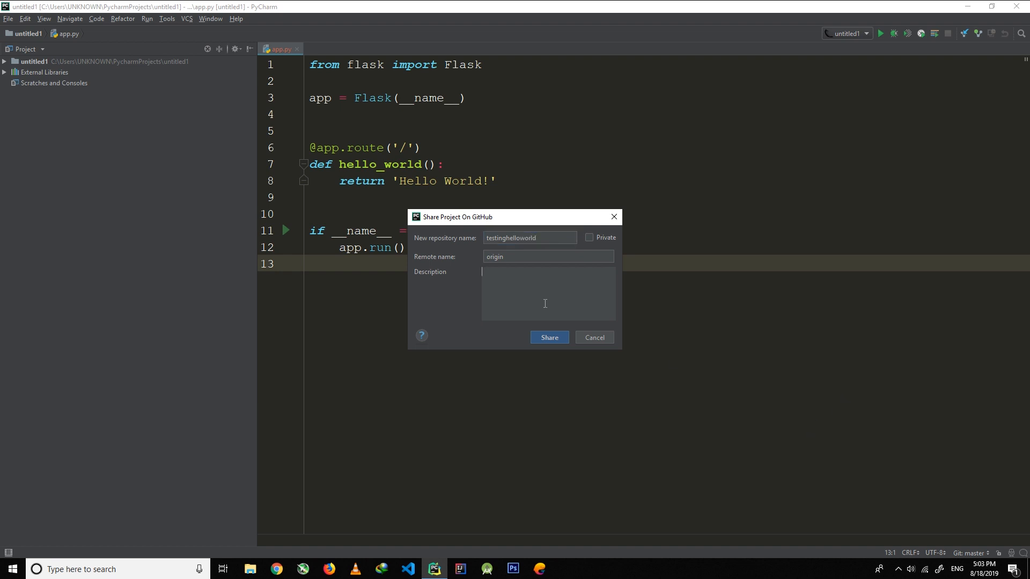
{"action": "type", "text": "yourdescription is here"}
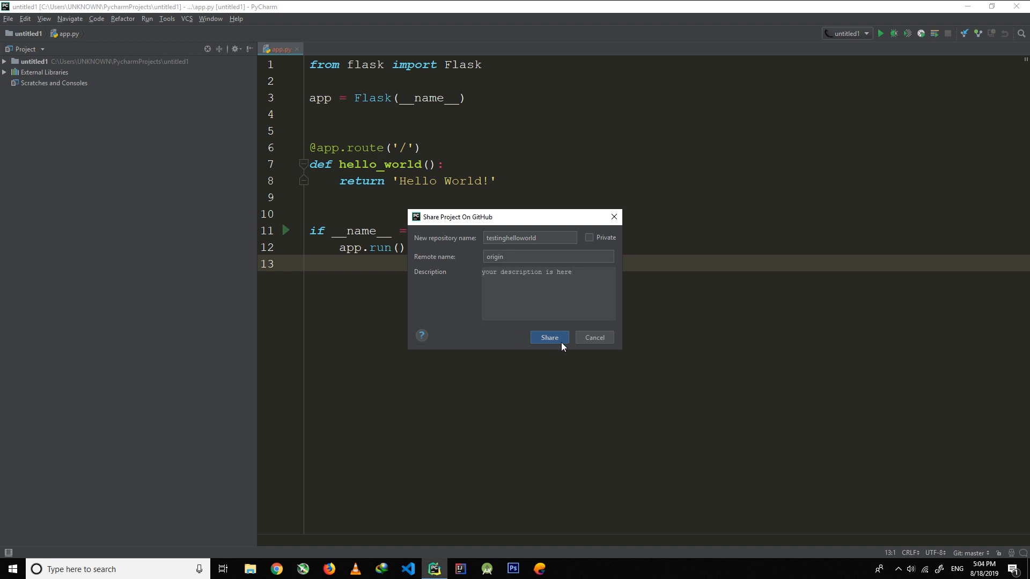
{"action": "left_click", "coordinate": [549, 336]}
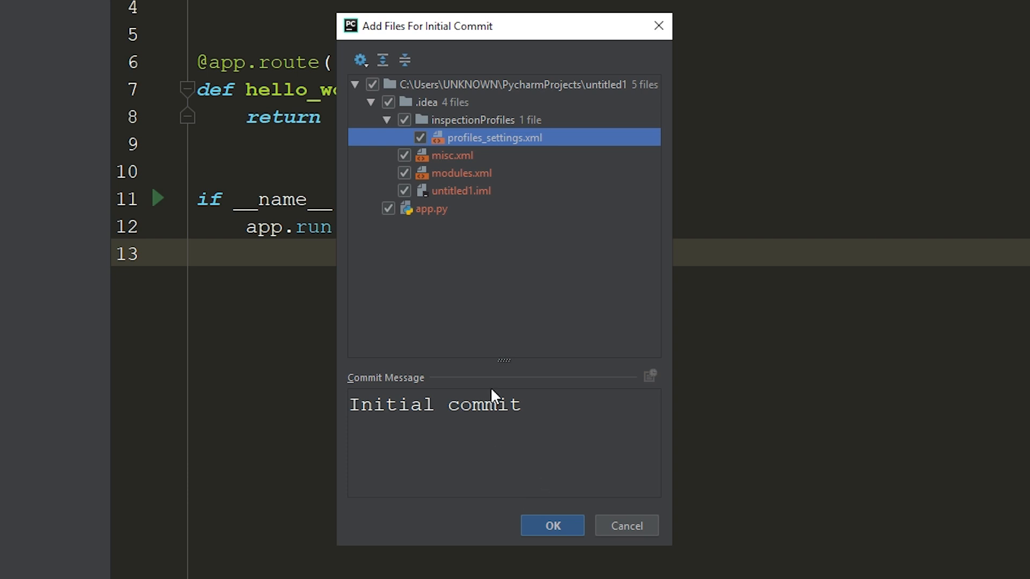
{"action": "mouse_move", "coordinate": [527, 266]}
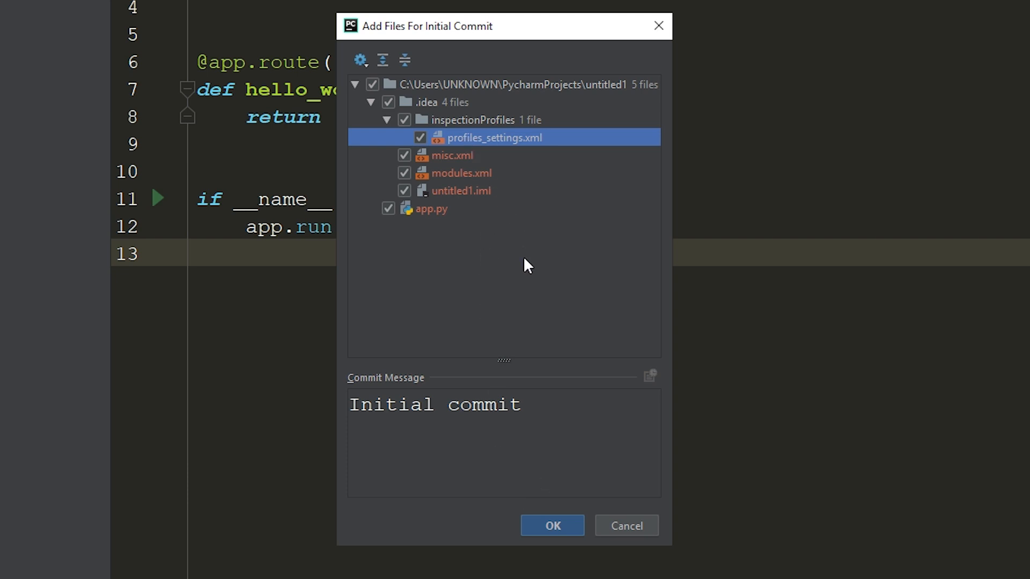
{"action": "mouse_move", "coordinate": [512, 258]}
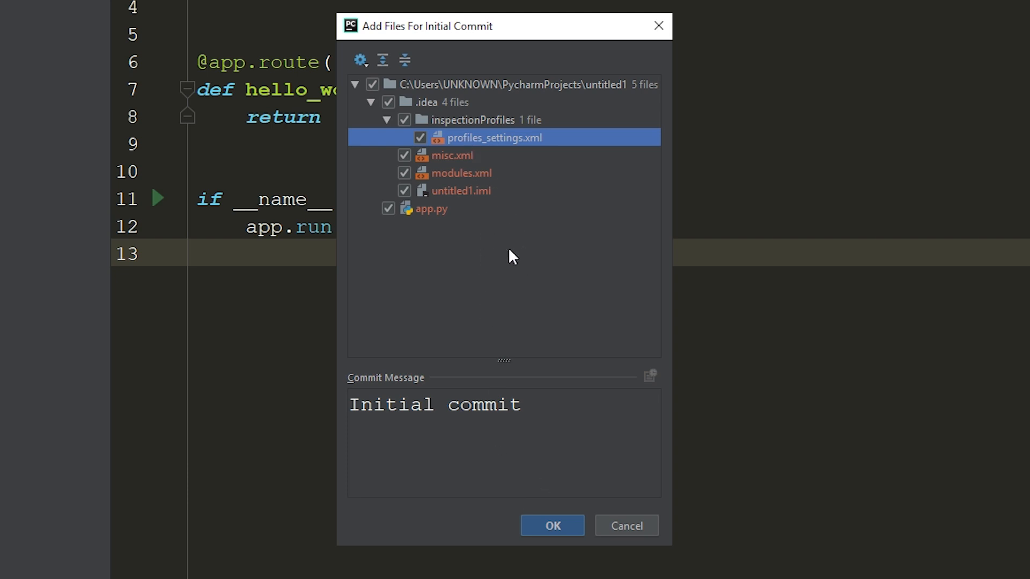
Uncheck .idea, keep app.py checked and confirm the initial commit.
{"action": "left_click", "coordinate": [404, 119]}
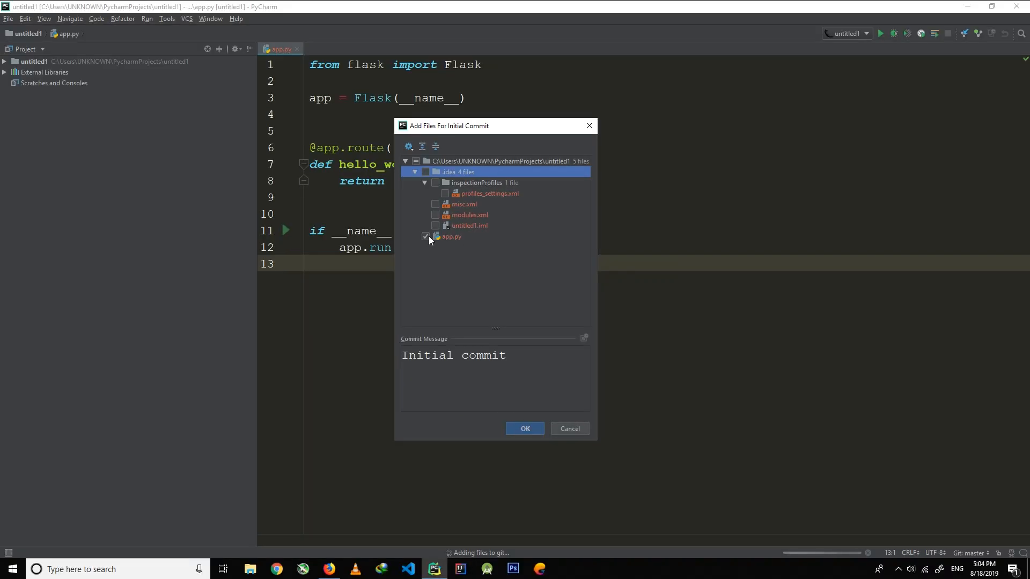
{"action": "left_click", "coordinate": [451, 236]}
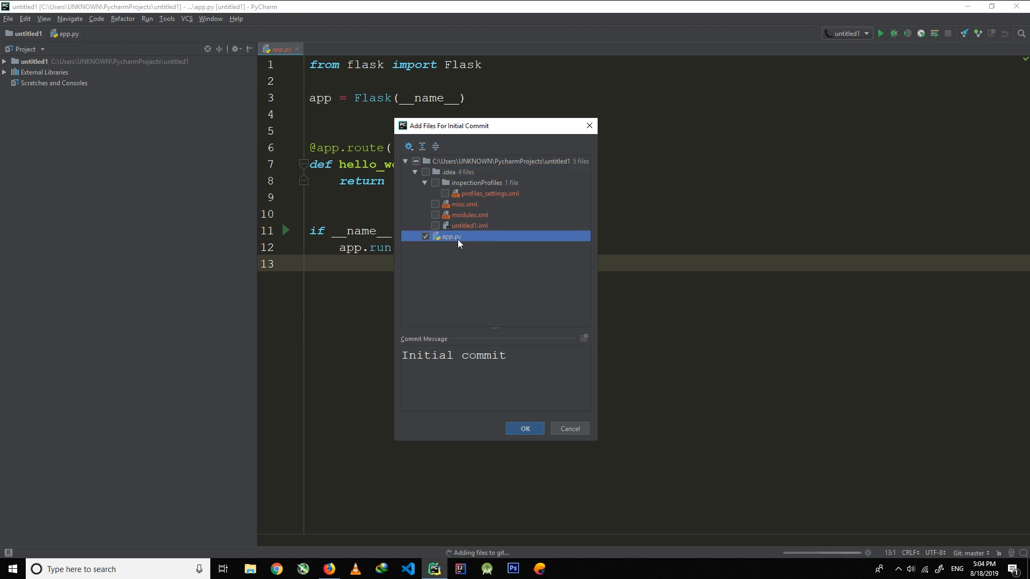
{"action": "left_click", "coordinate": [523, 428]}
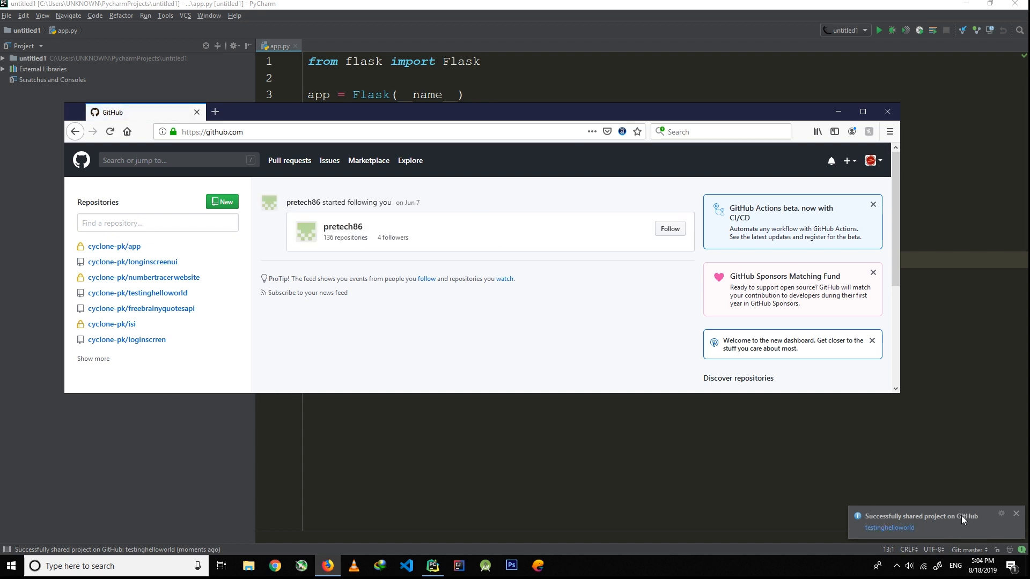
Open testinghelloworld from Your repositories and view its committed app.py.
{"action": "left_click", "coordinate": [869, 160]}
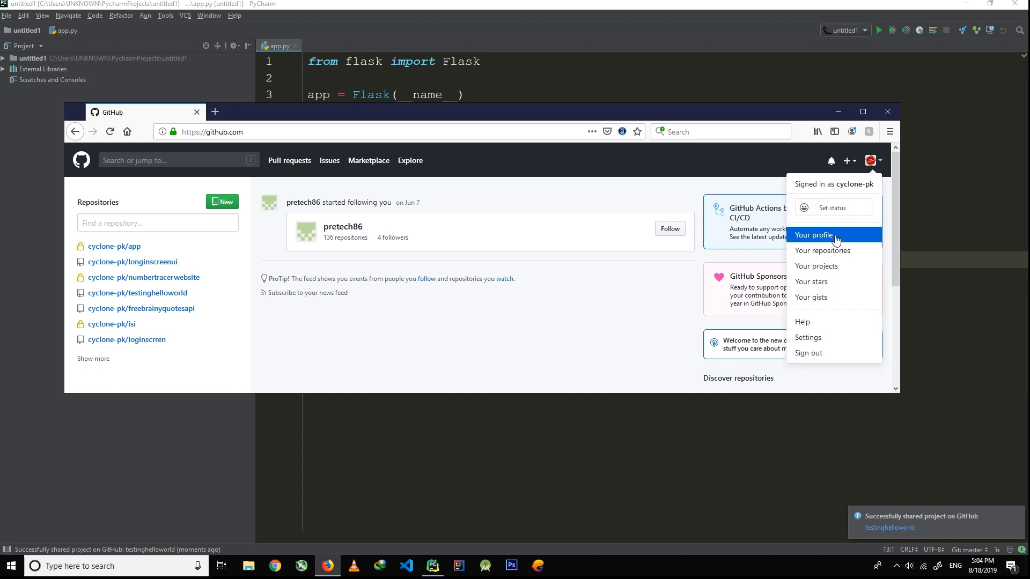
{"action": "left_click", "coordinate": [813, 235]}
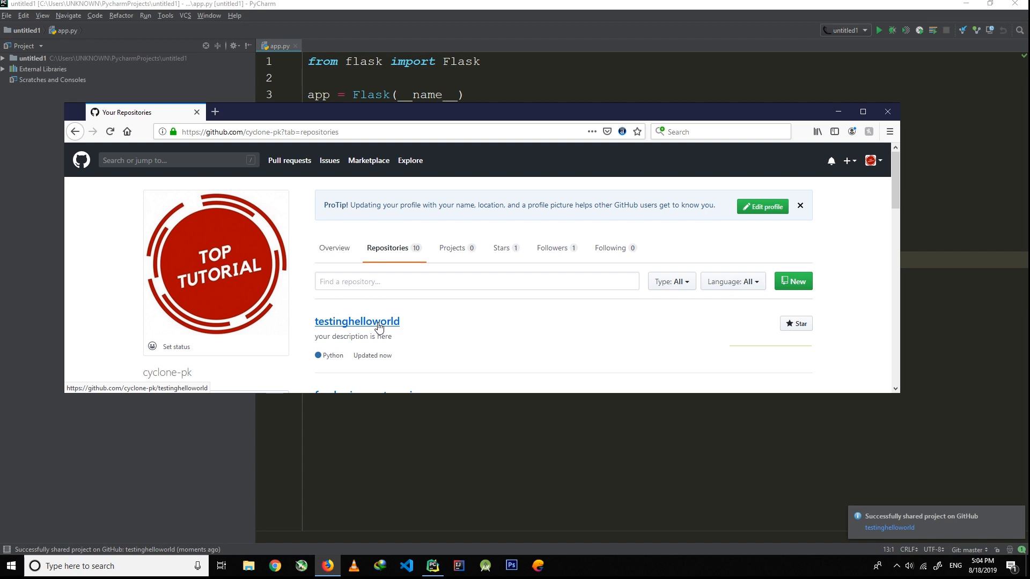
{"action": "left_click", "coordinate": [356, 321]}
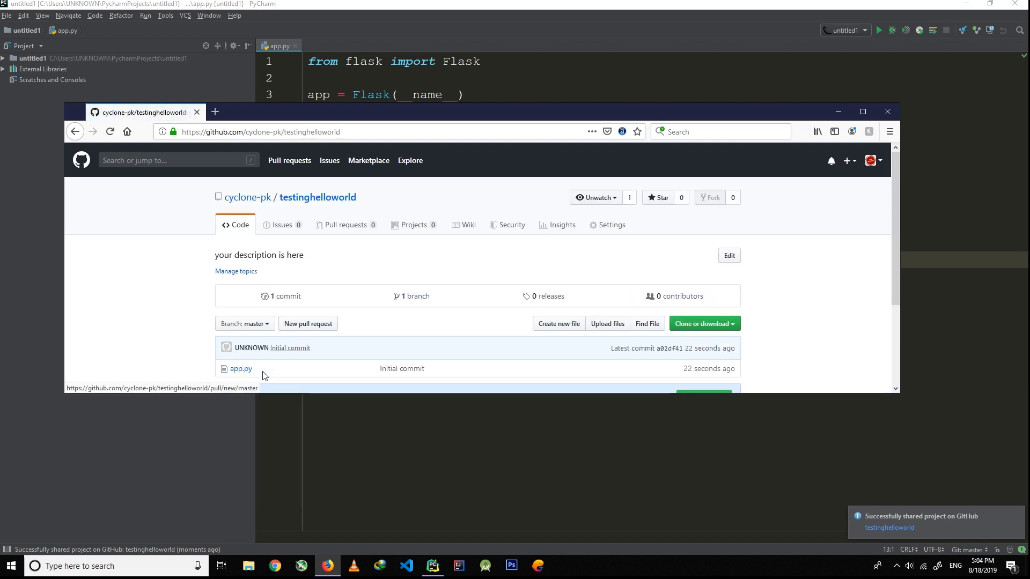
{"action": "left_click", "coordinate": [240, 368]}
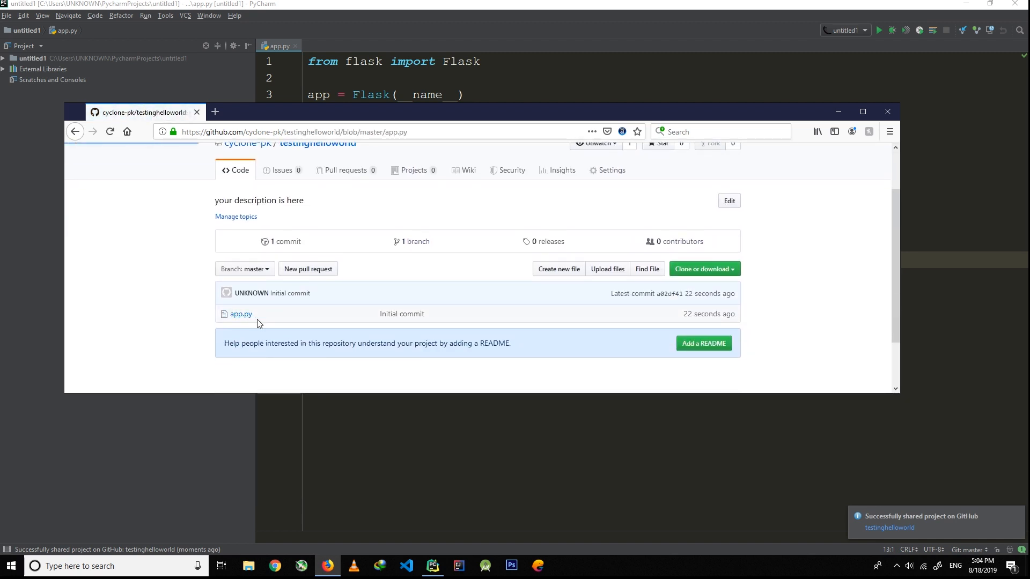
{"action": "left_click", "coordinate": [241, 314]}
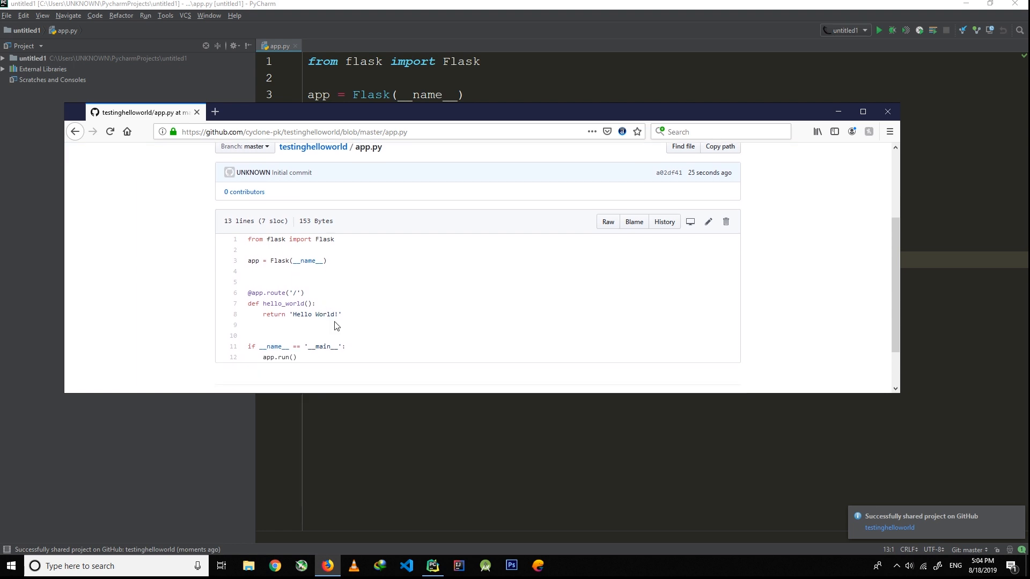